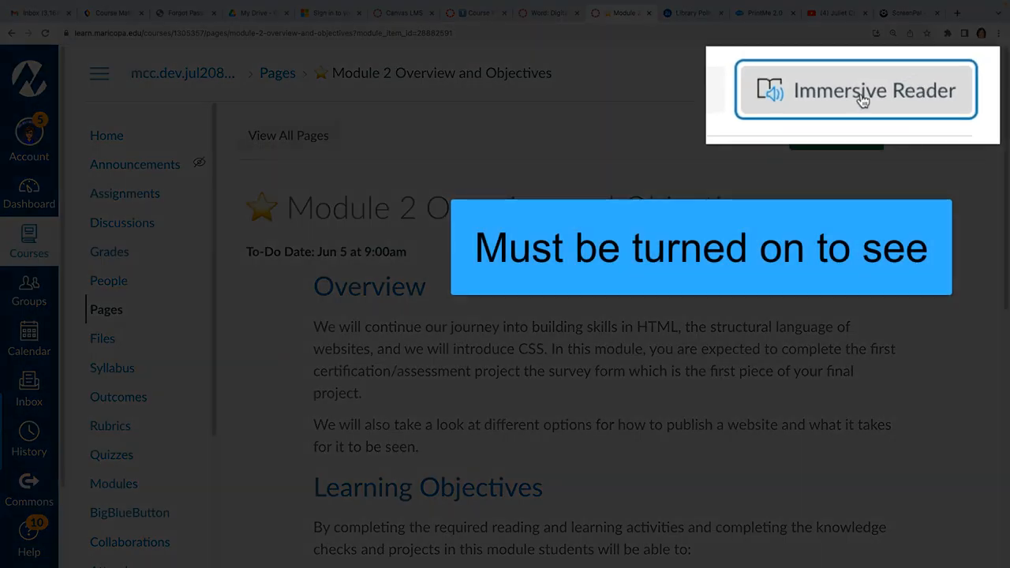
Launch Immersive Reader for the Module 2 Overview and Objectives page
click(855, 89)
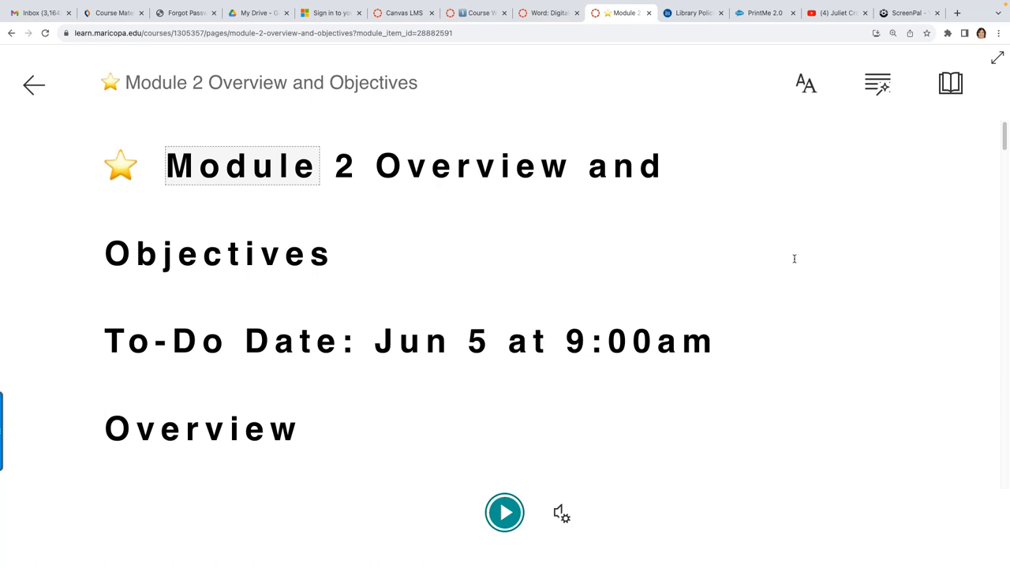
mouse_move(503, 514)
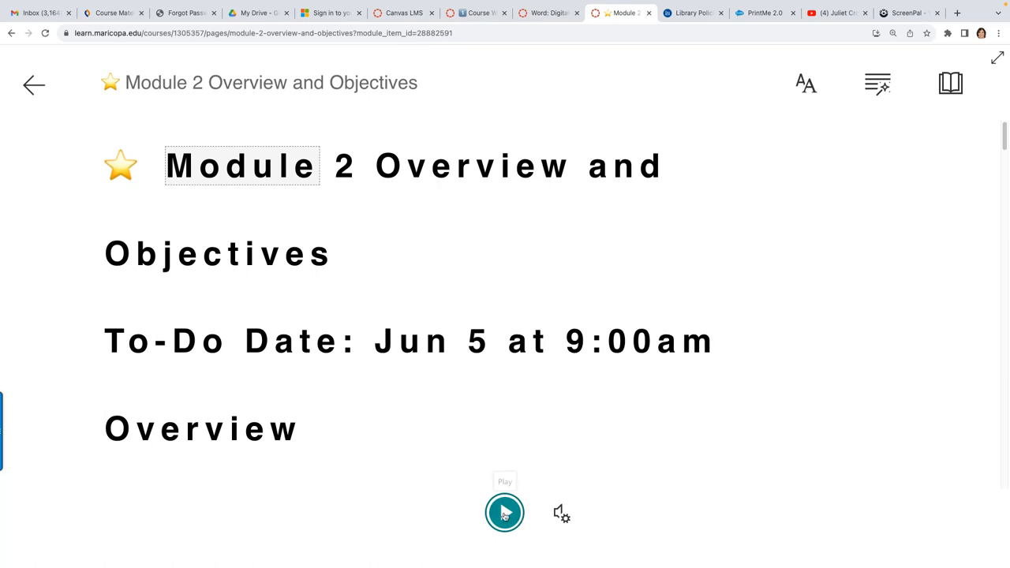
Start read-aloud so each word of the page is highlighted as it is spoken
click(505, 511)
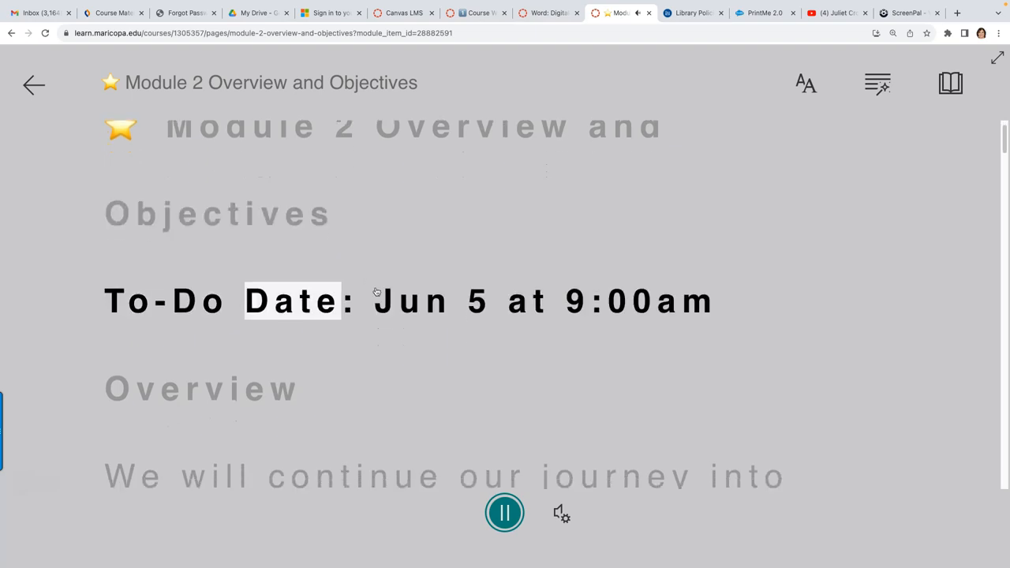
scroll(down, 3)
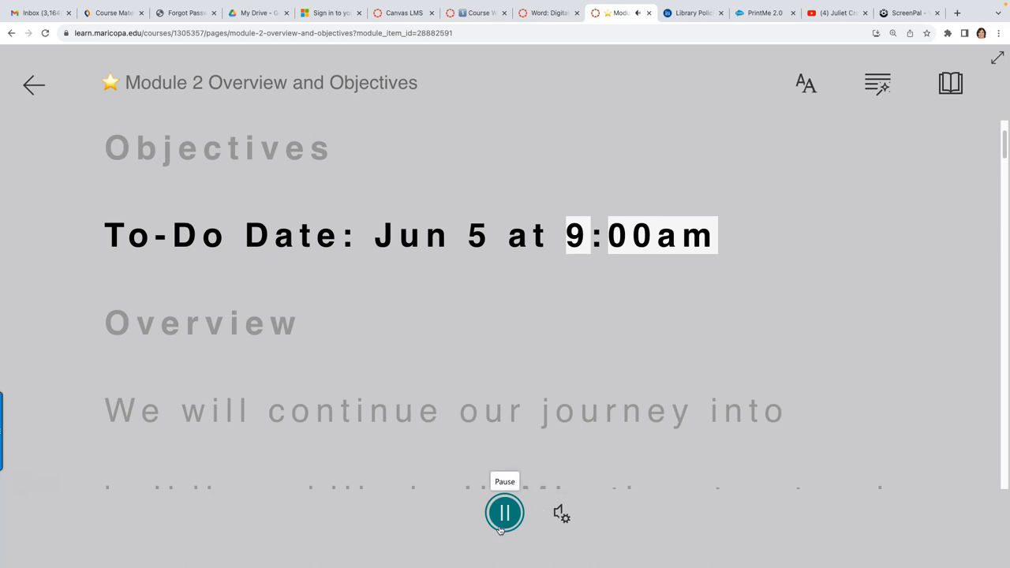
Pause read-aloud and browse the Reading Preferences translation language list without choosing one
click(877, 84)
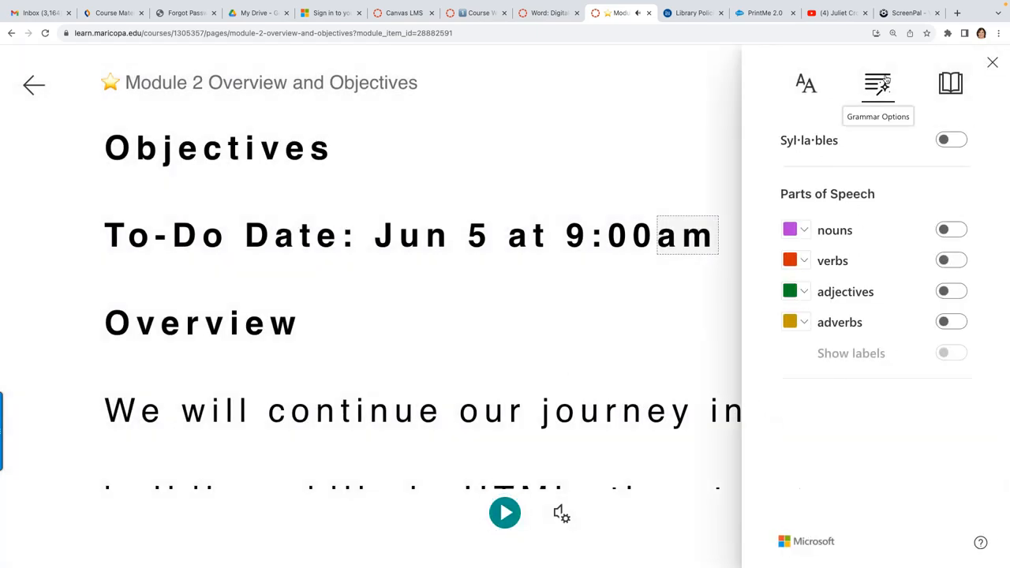
mouse_move(949, 195)
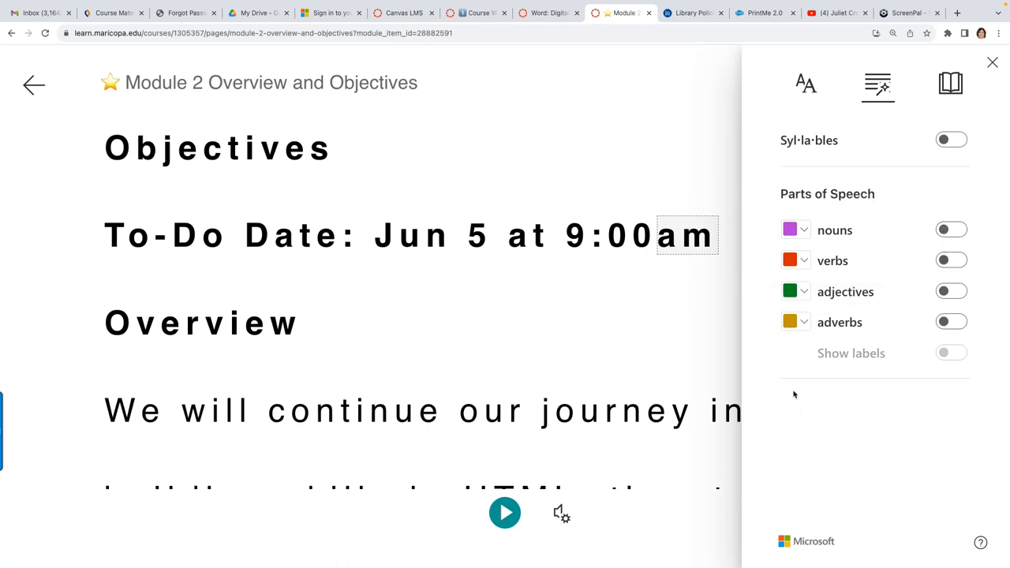
mouse_move(948, 84)
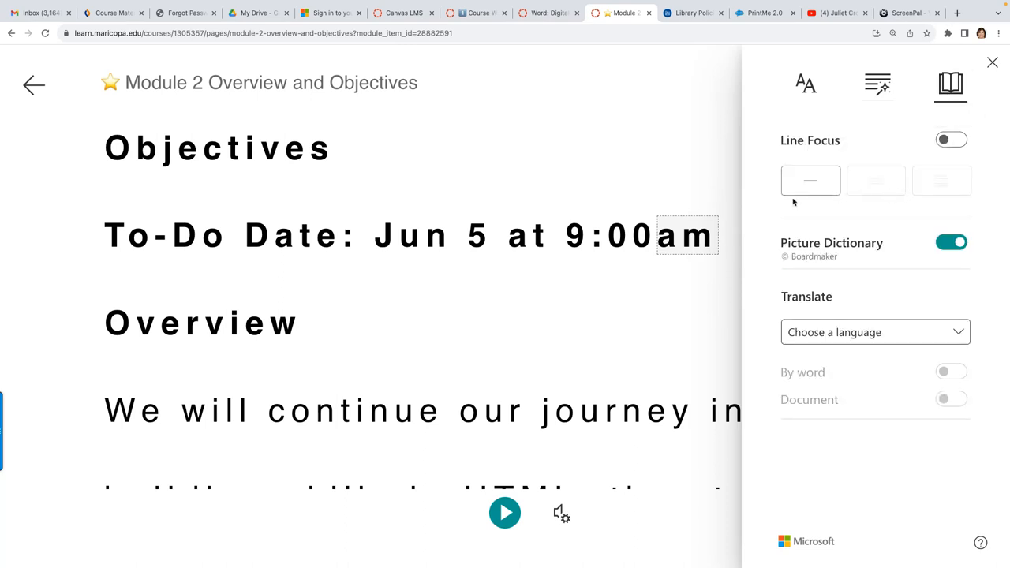
mouse_move(837, 333)
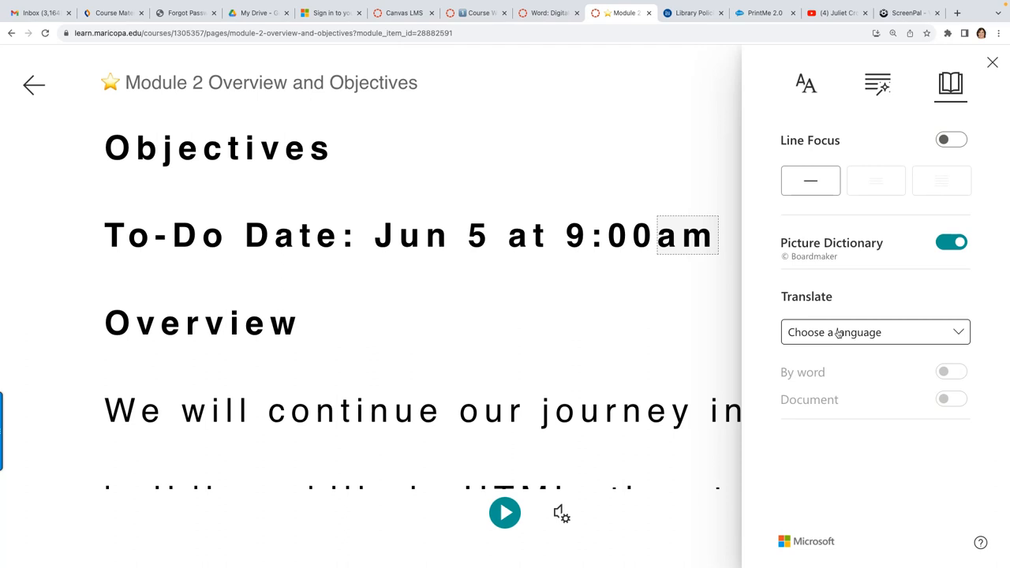
click(874, 332)
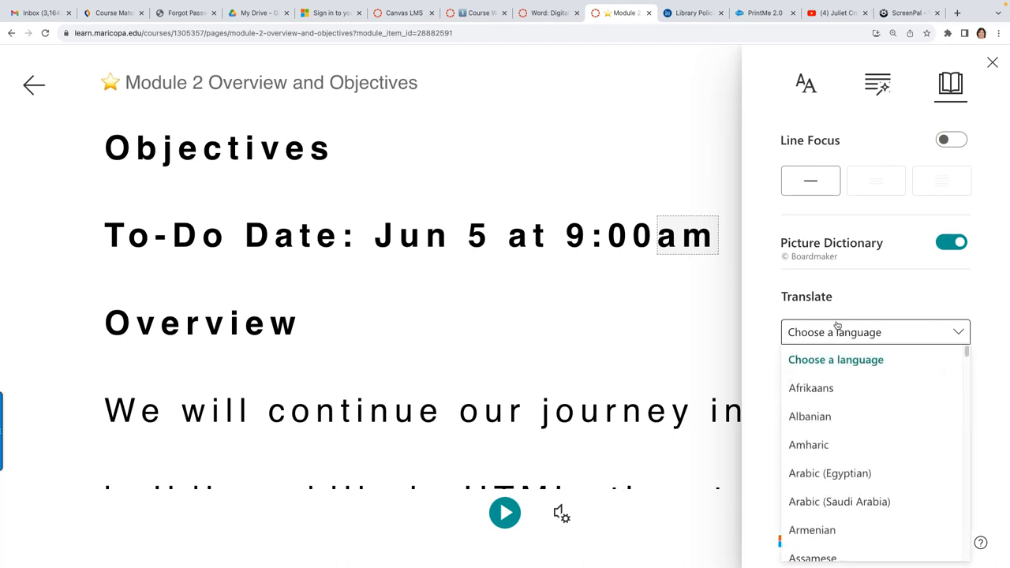
click(874, 331)
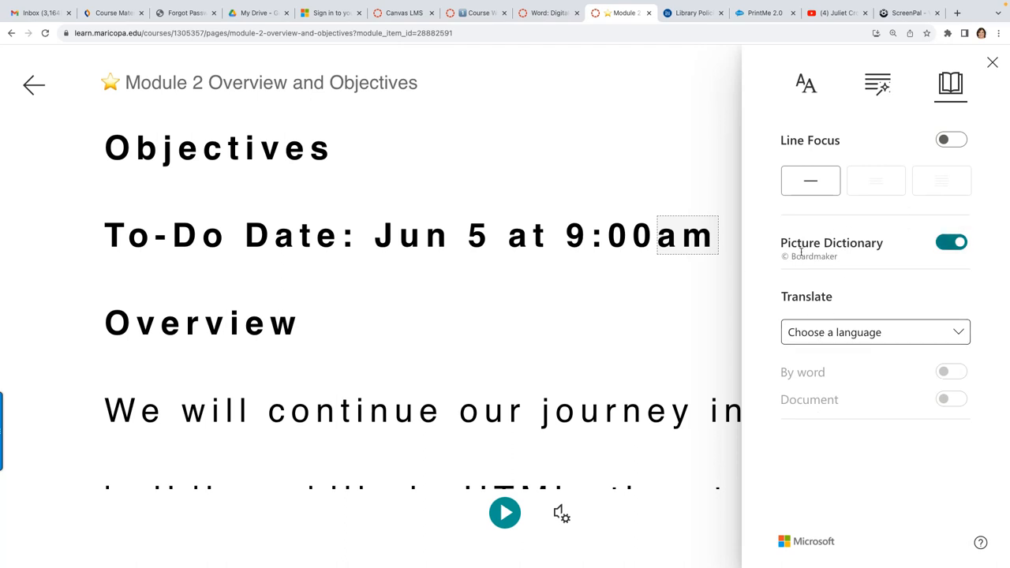
click(874, 331)
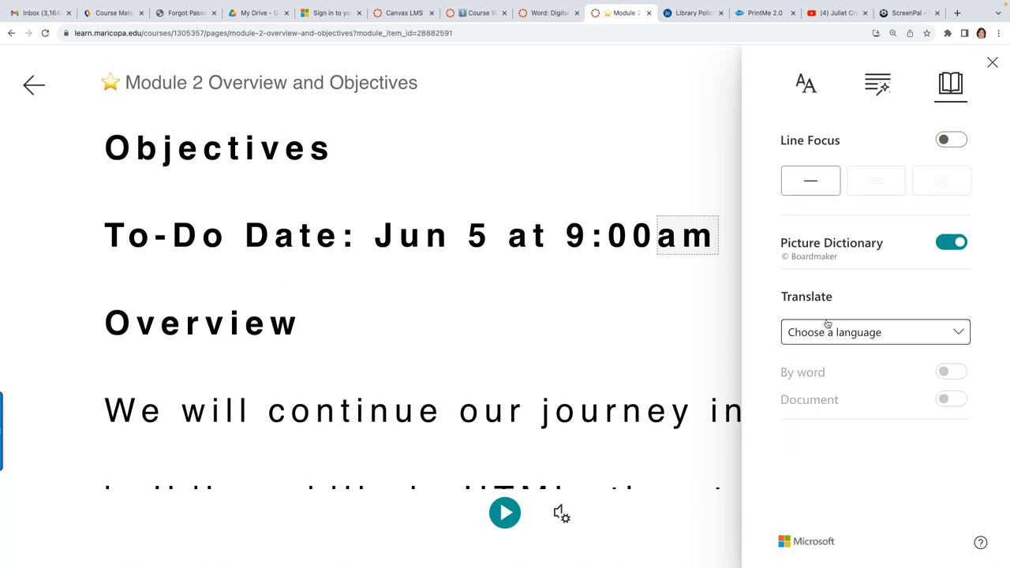
mouse_move(770, 268)
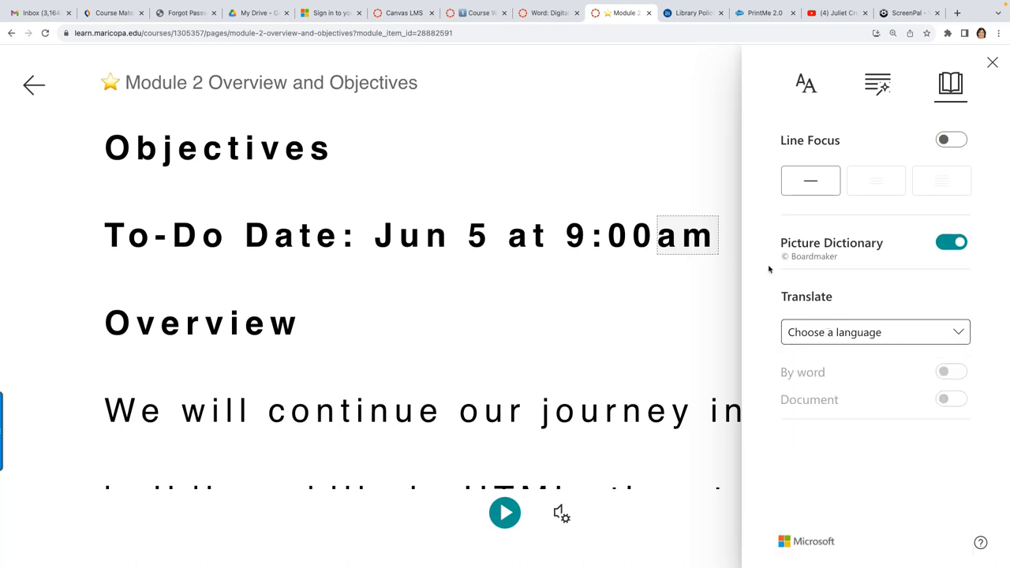
mouse_move(806, 82)
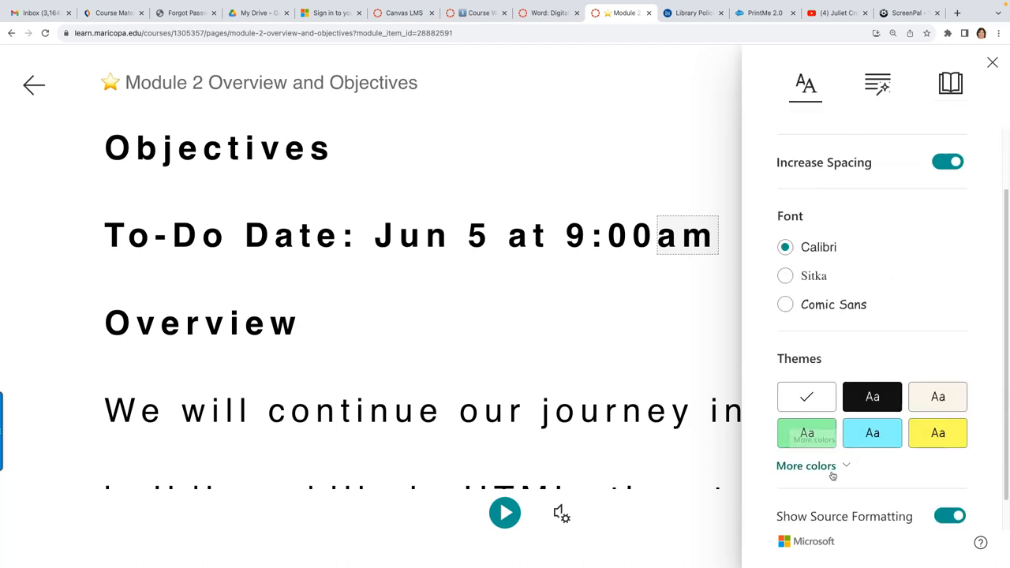
Apply the sepia theme and switch the reading font to Comic Sans
click(937, 432)
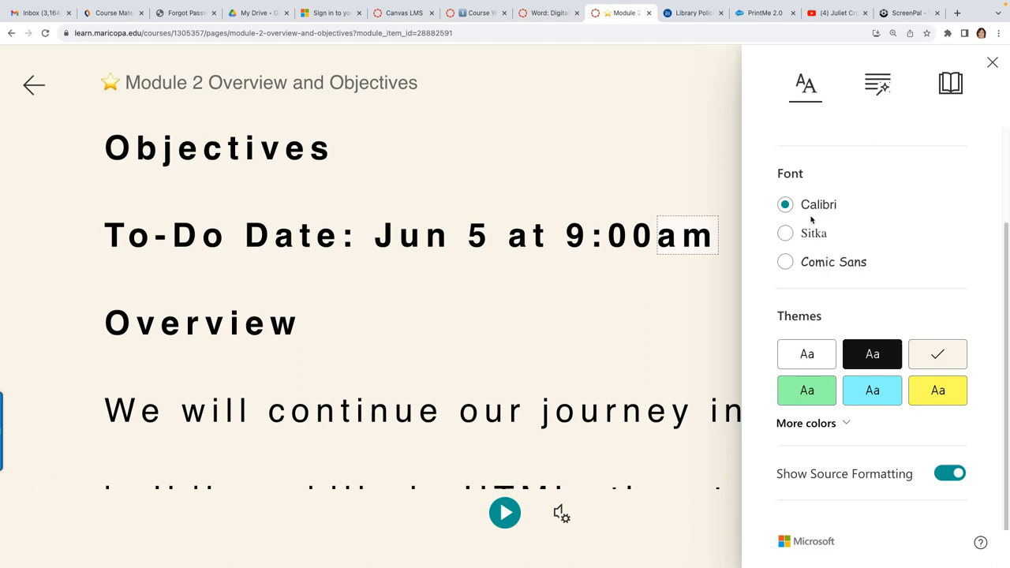
click(784, 234)
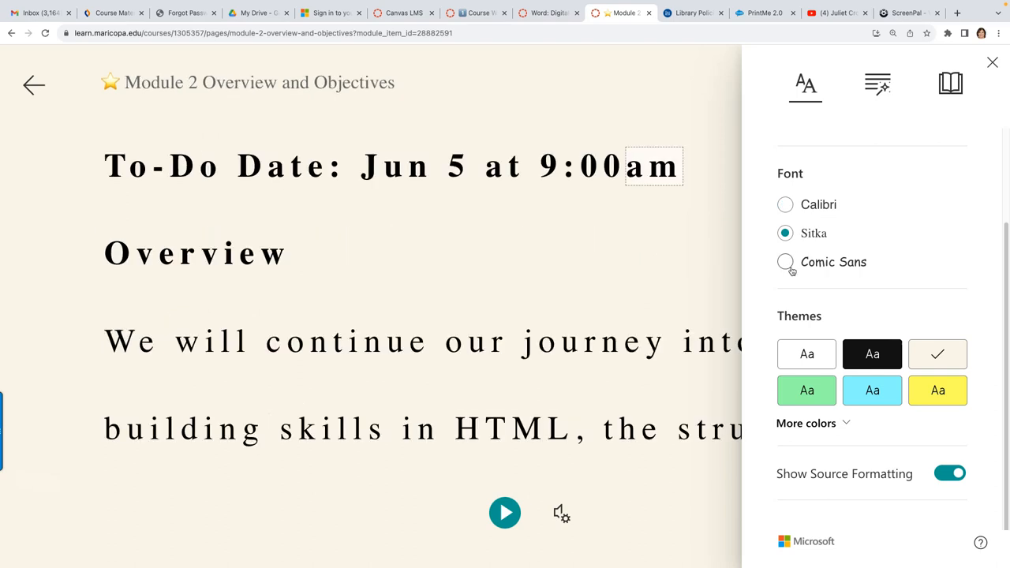
click(785, 262)
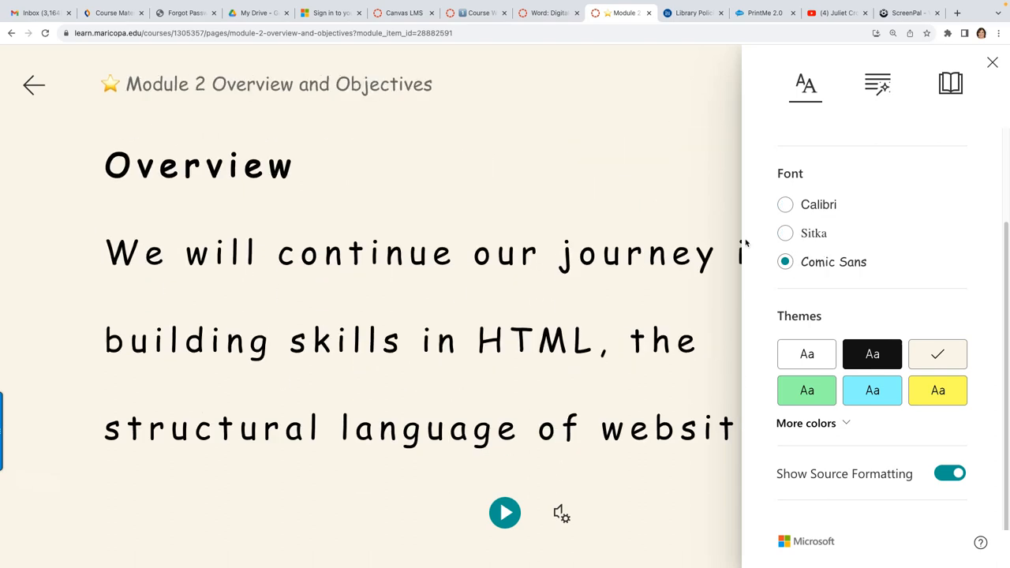
click(804, 84)
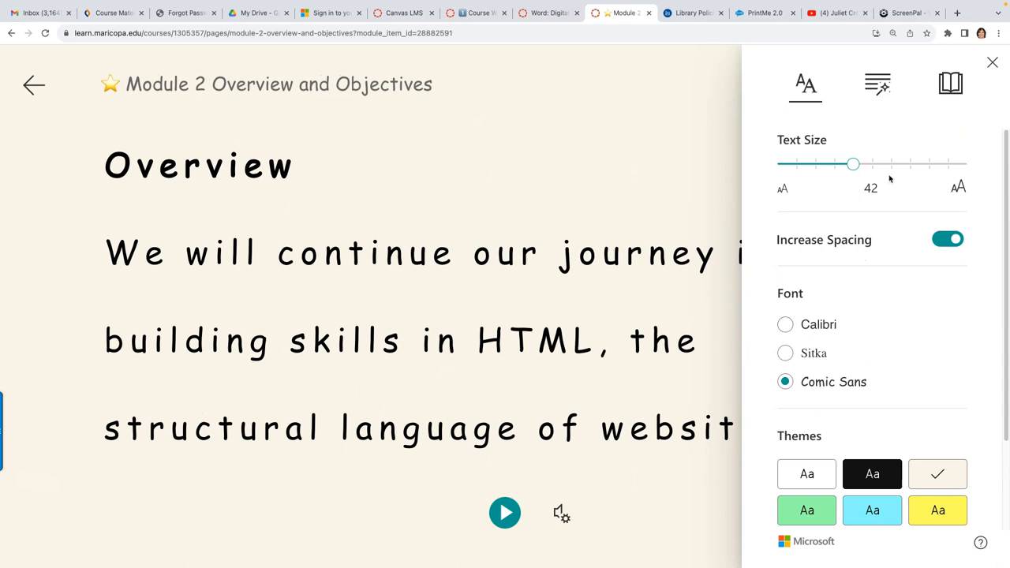
Reduce the text size to 28, return to the page and resume read-aloud
drag(852, 163, 814, 163)
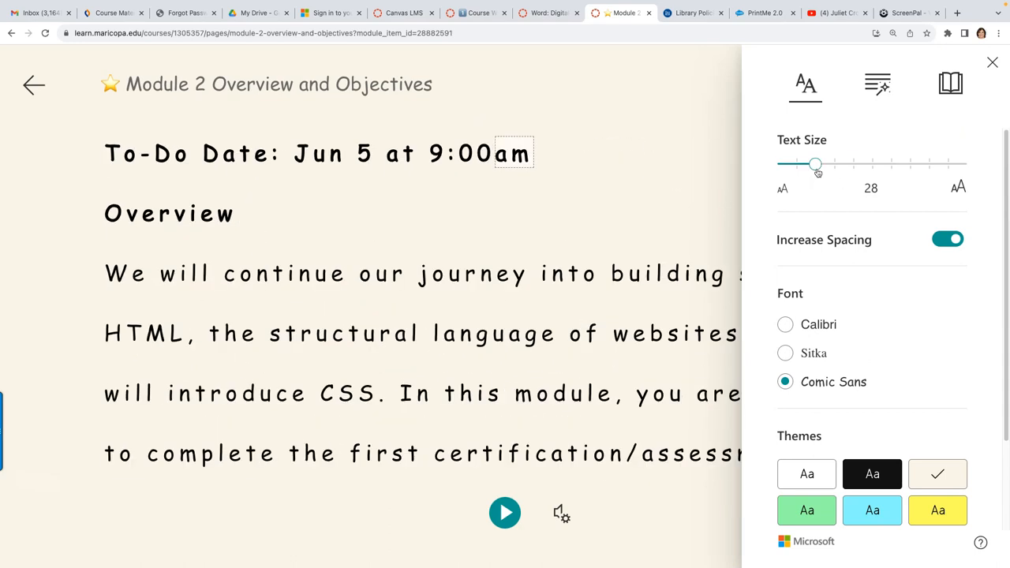
click(505, 513)
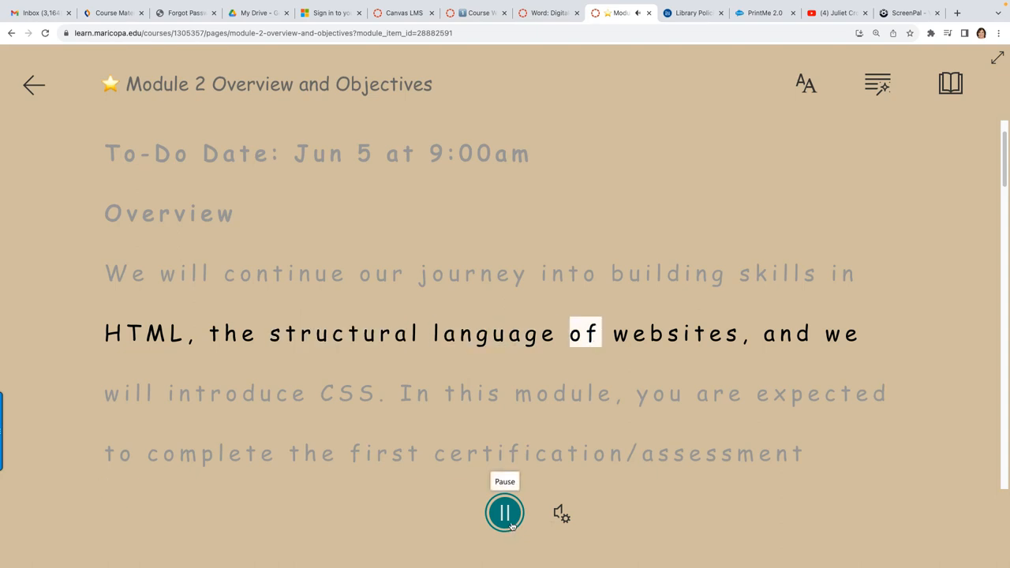
click(502, 511)
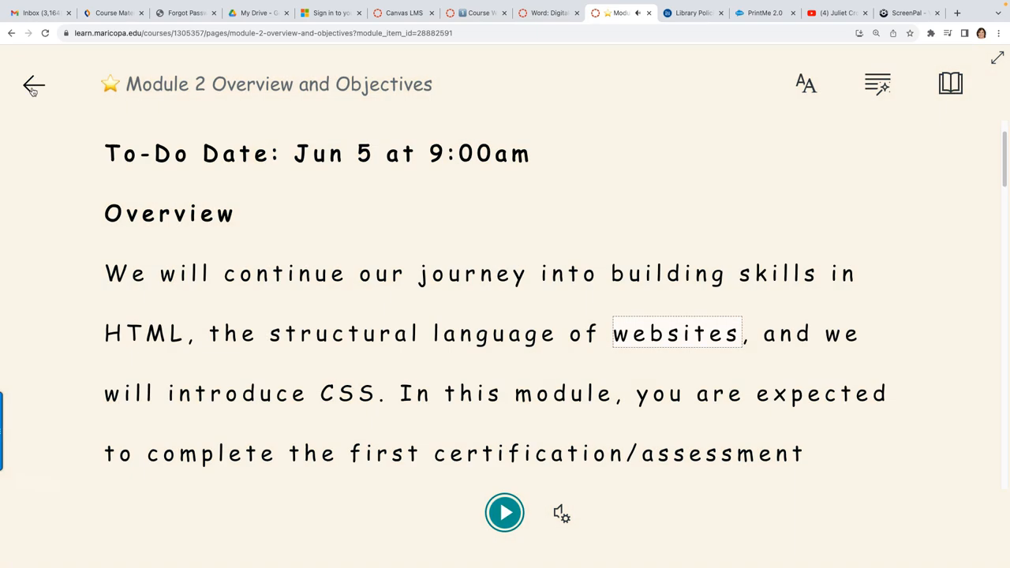
mouse_move(72, 243)
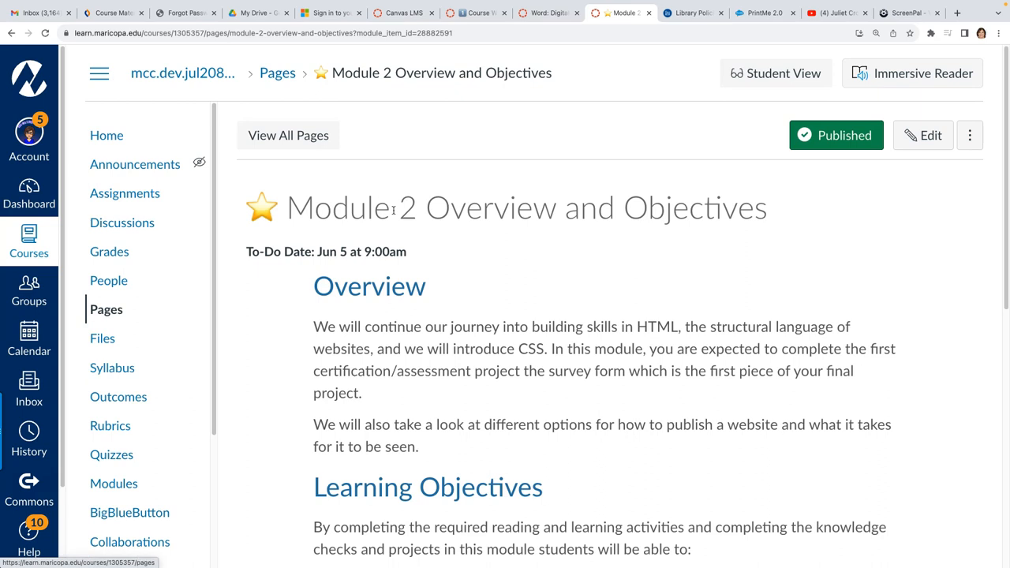
mouse_move(82, 129)
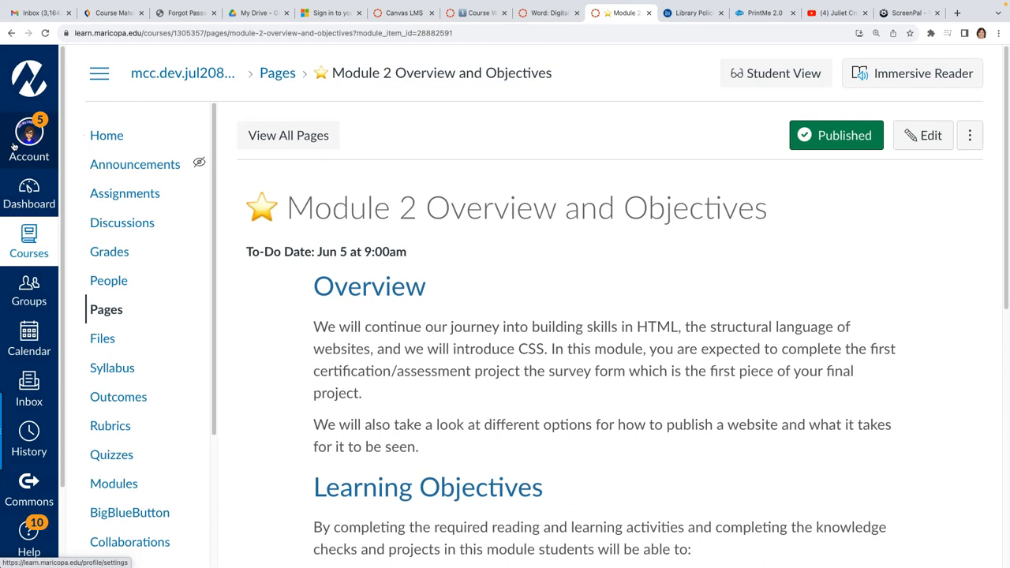
Go to the account Settings page from the global navigation
click(29, 134)
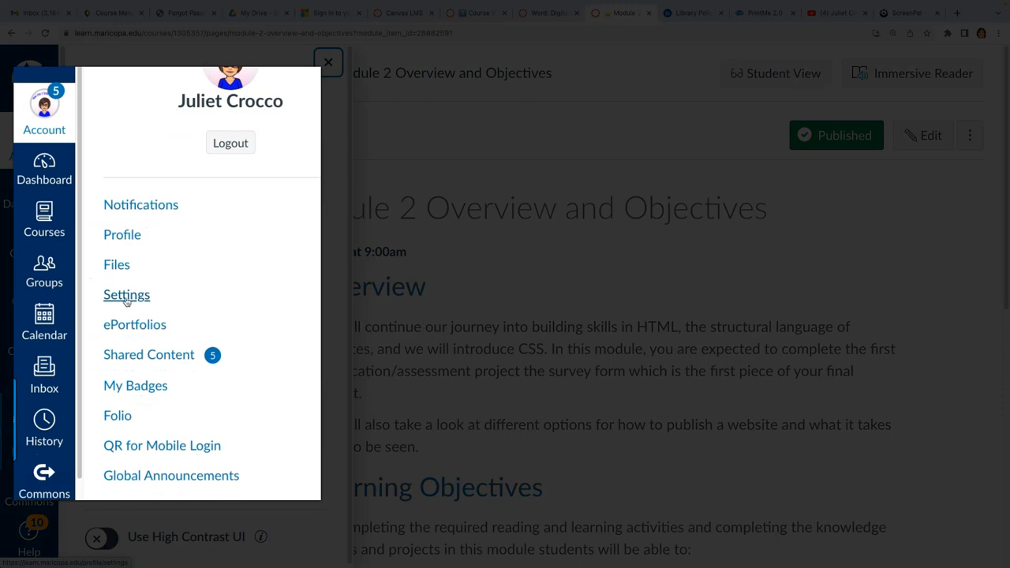
click(126, 295)
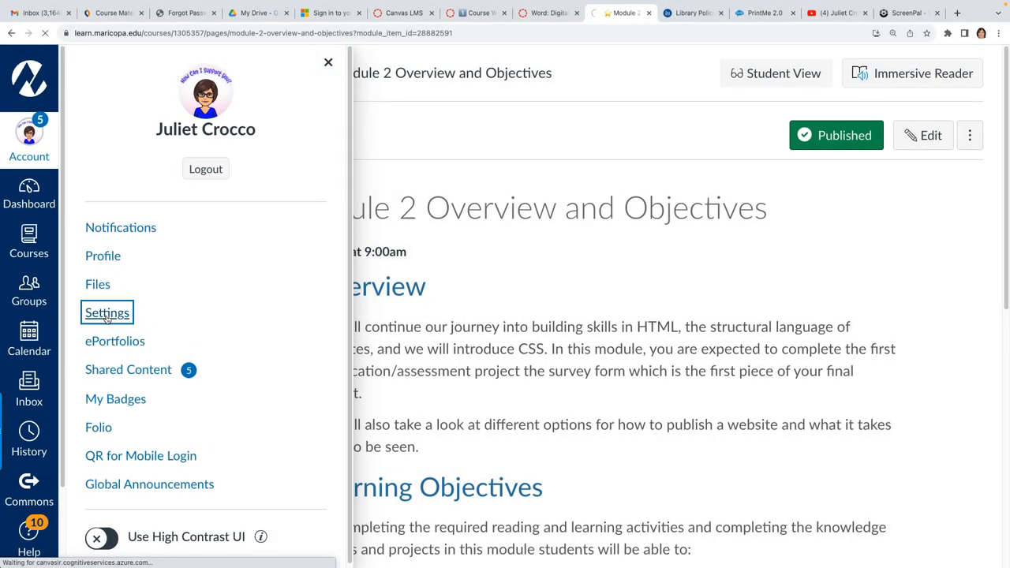
click(108, 312)
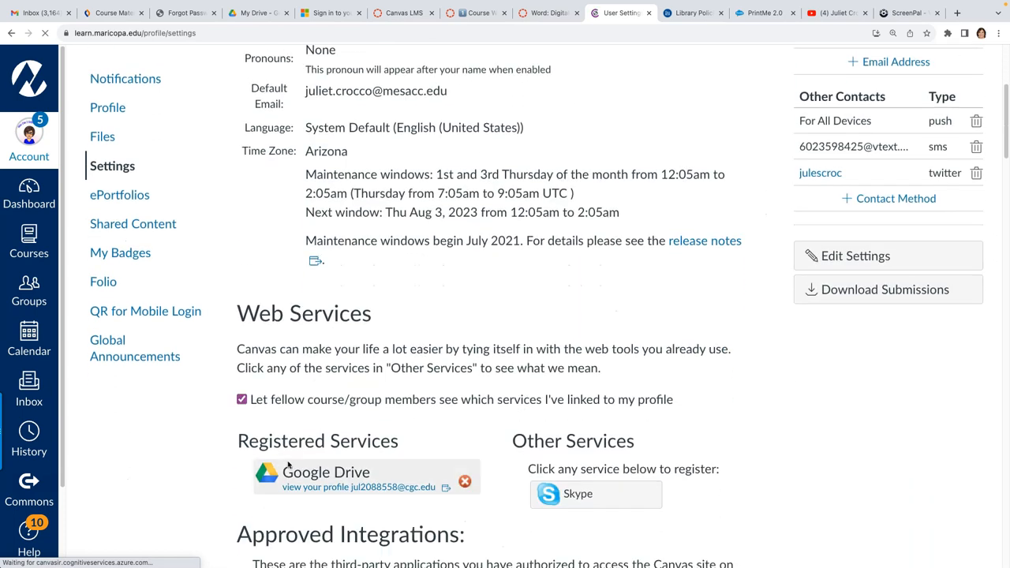
Scroll down to the user Feature Options list
scroll(down, 3)
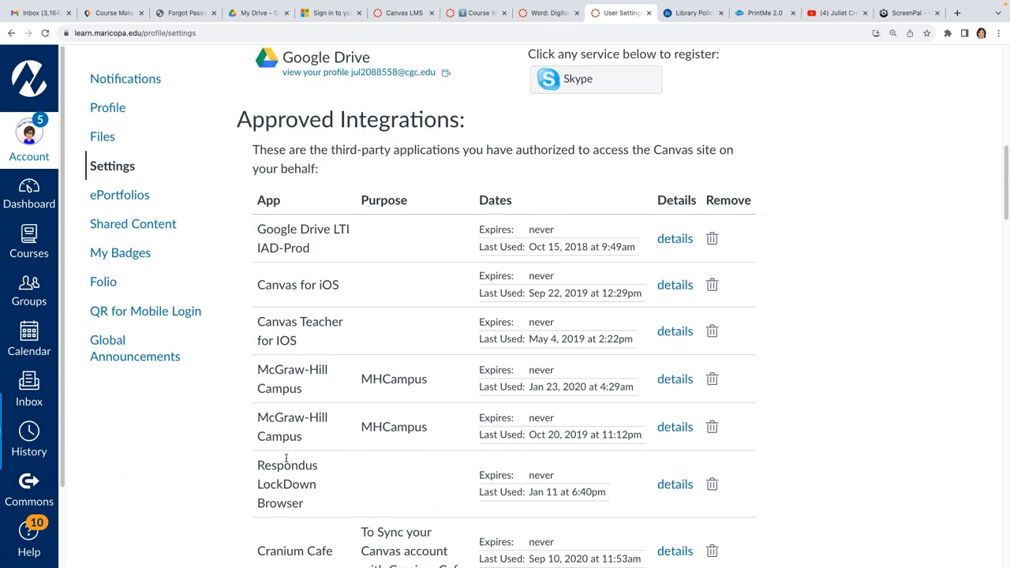
scroll(down, 3)
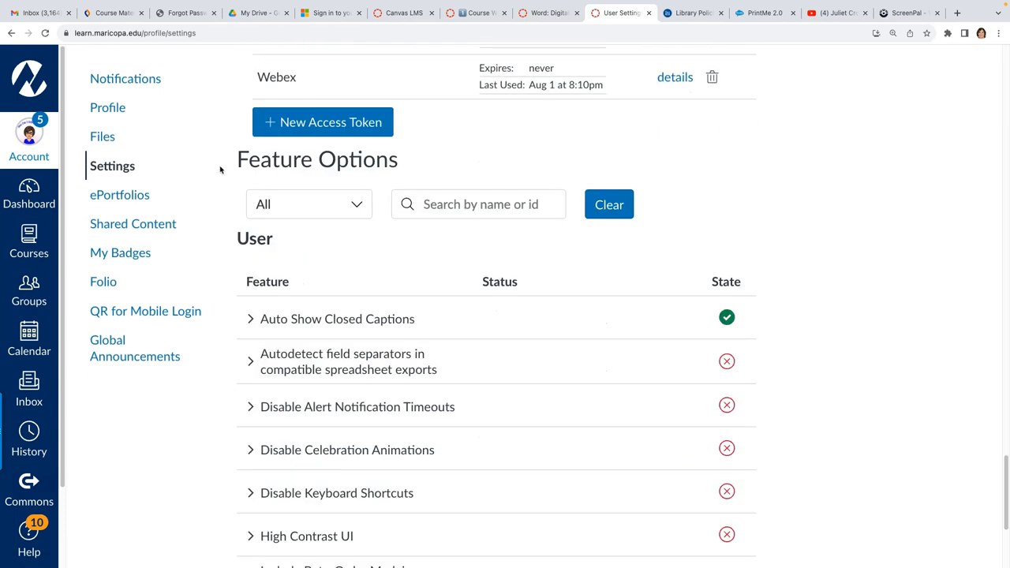
scroll(down, 3)
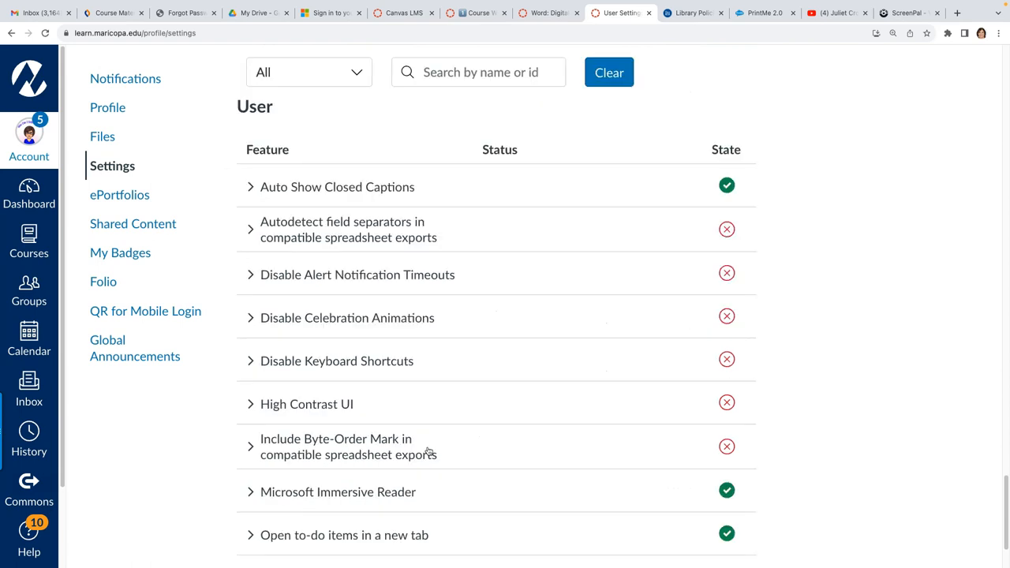
scroll(down, 3)
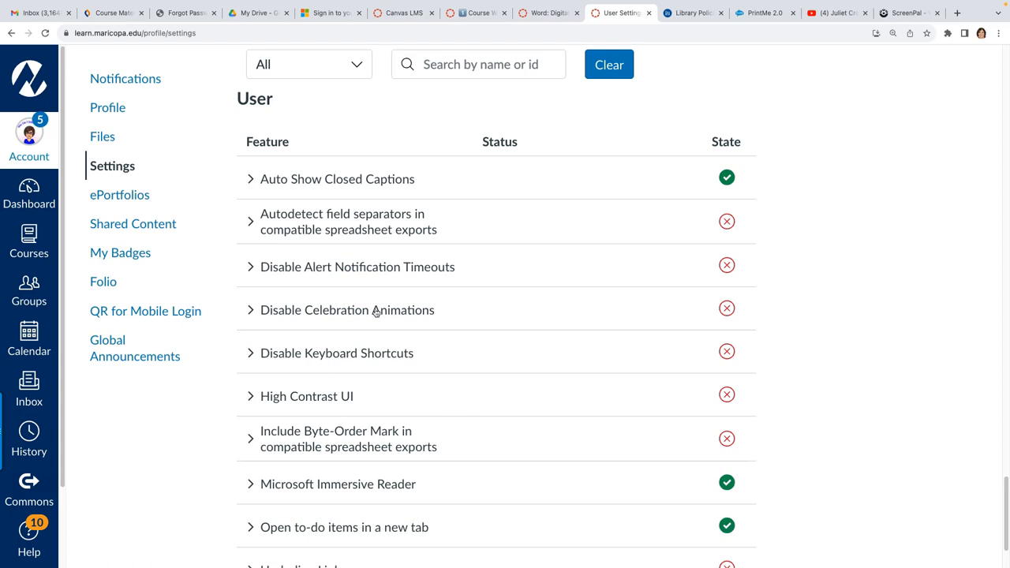
mouse_move(240, 338)
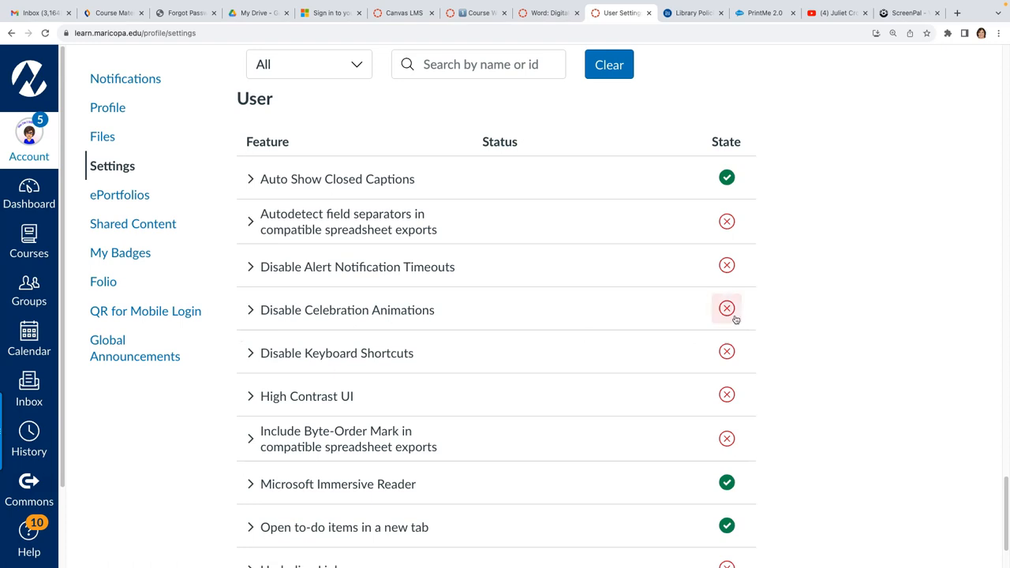
Inspect the Byte-Order Mark feature's state choices without changing anything
scroll(down, 3)
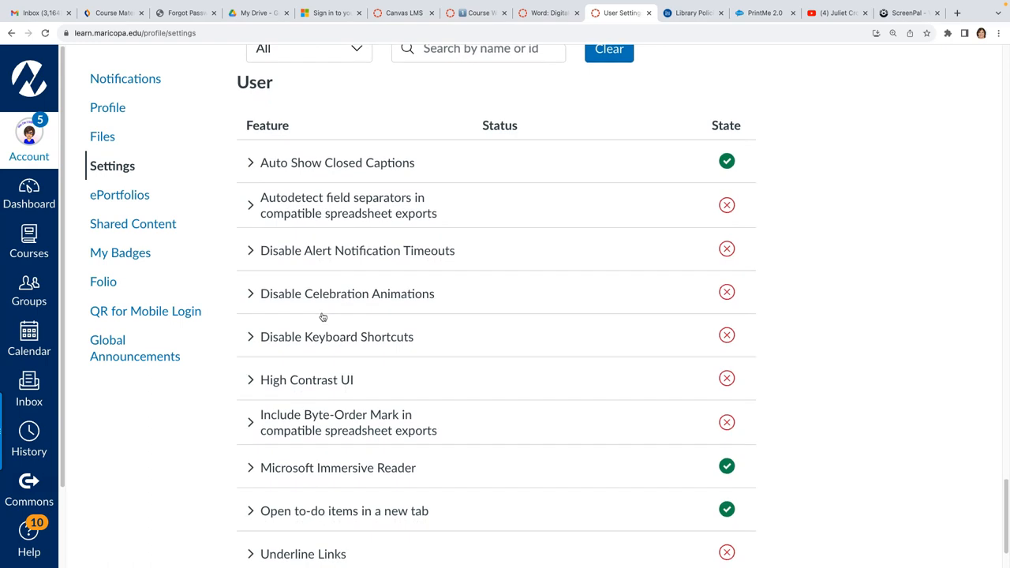
scroll(down, 3)
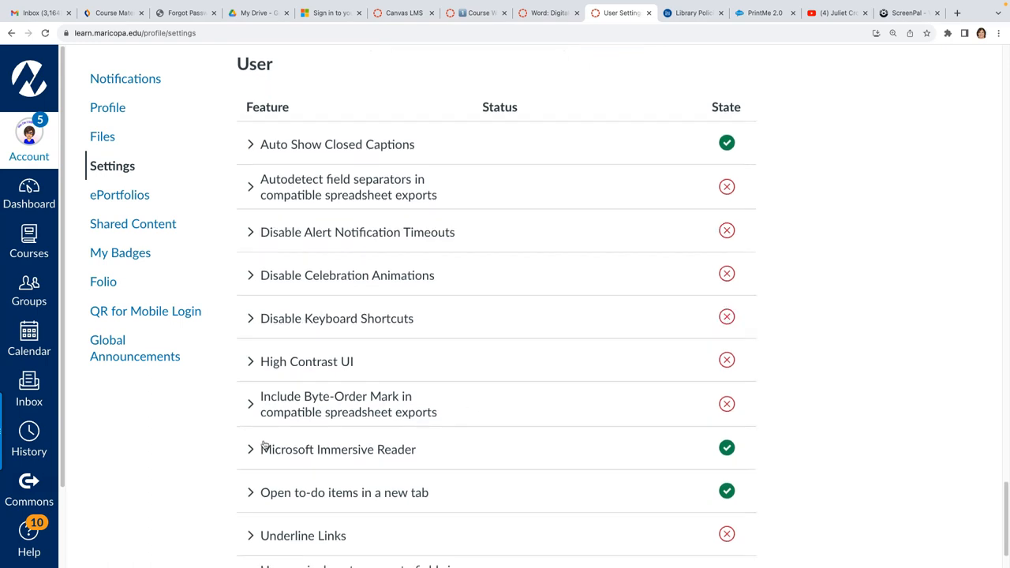
mouse_move(381, 455)
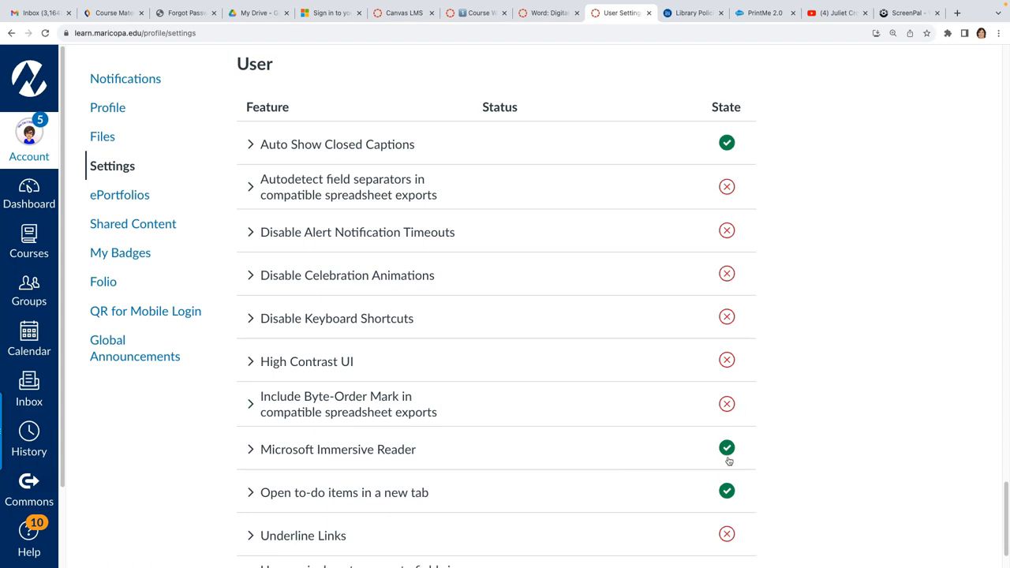
click(726, 448)
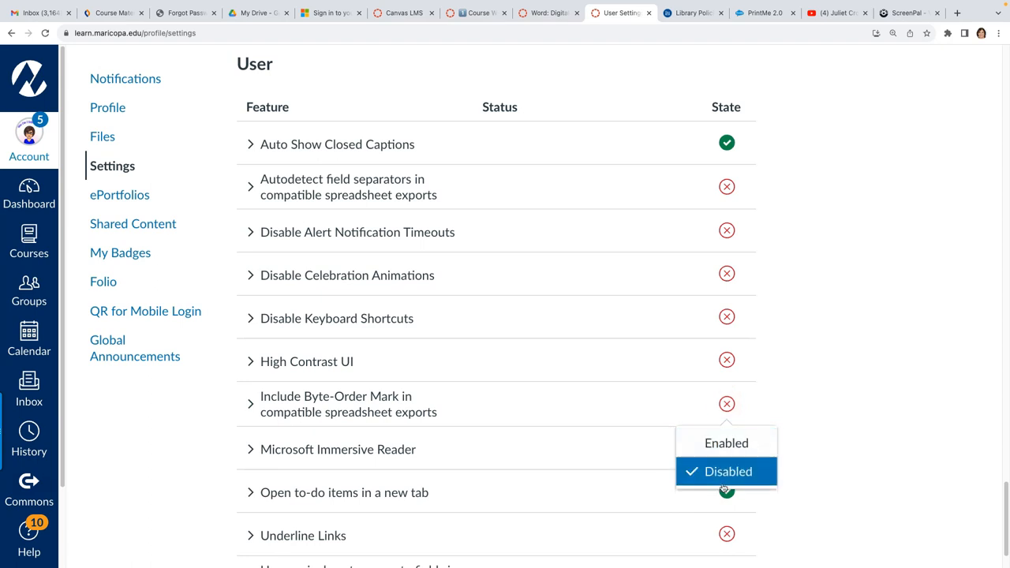
click(725, 442)
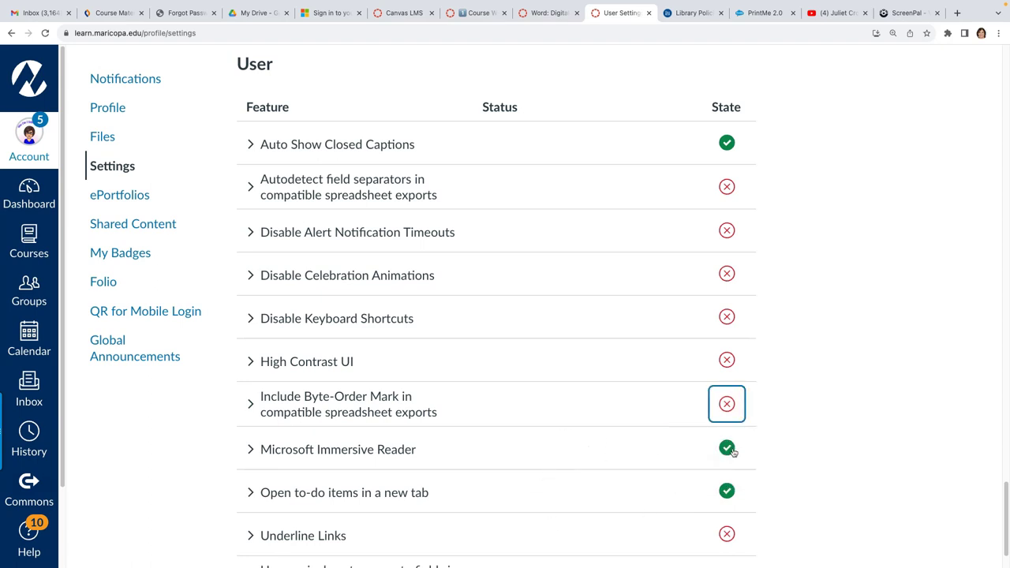
Keep Microsoft Immersive Reader set to Enabled and expand its description
click(725, 448)
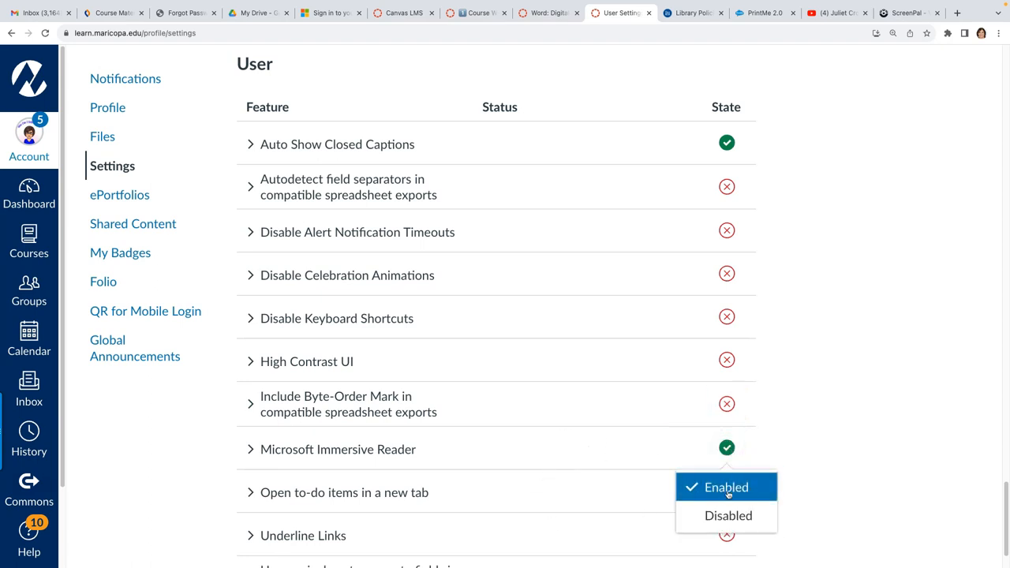
click(251, 448)
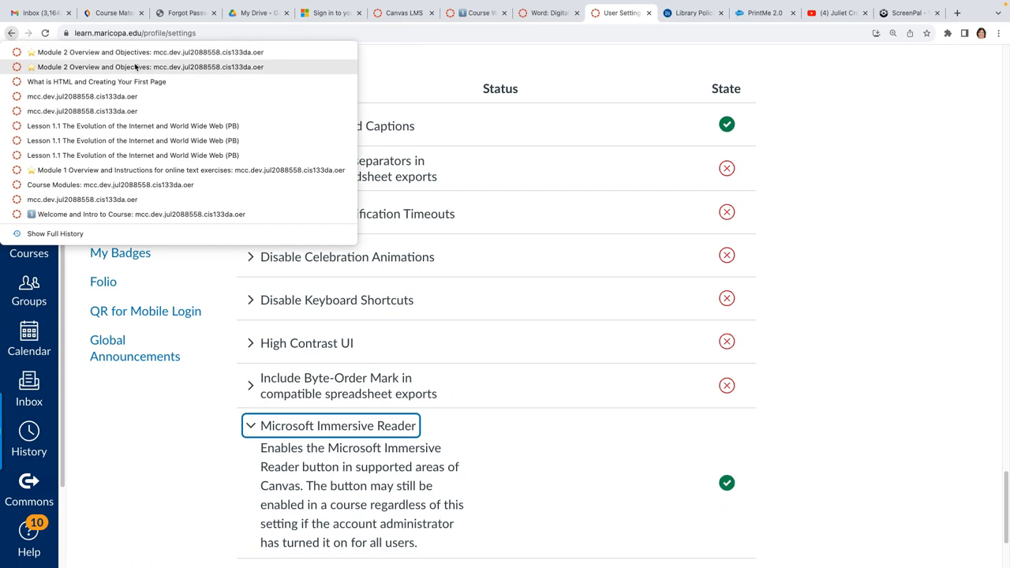
Return to the Module 2 Overview and Objectives page via browser history
click(142, 57)
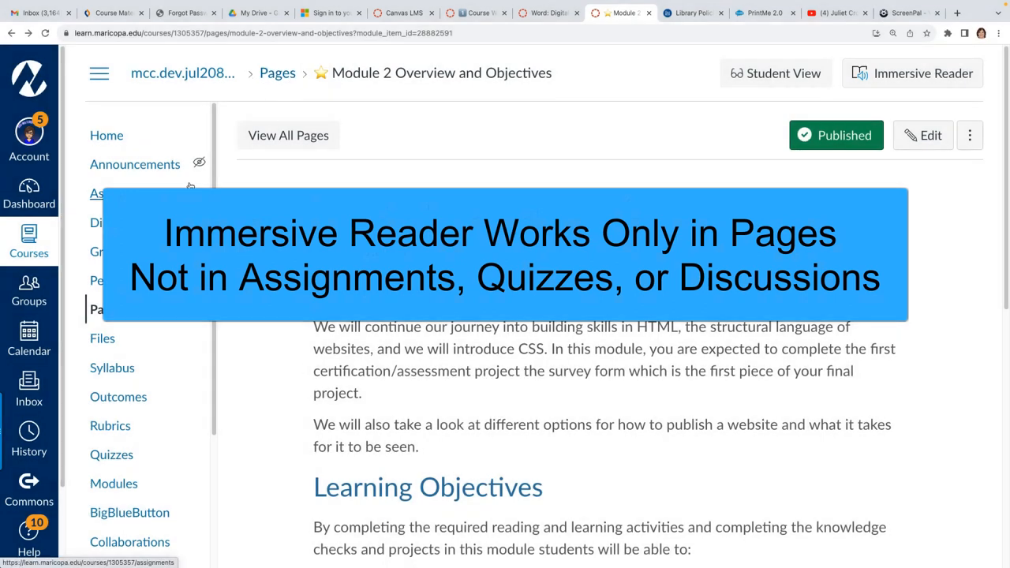
mouse_move(408, 347)
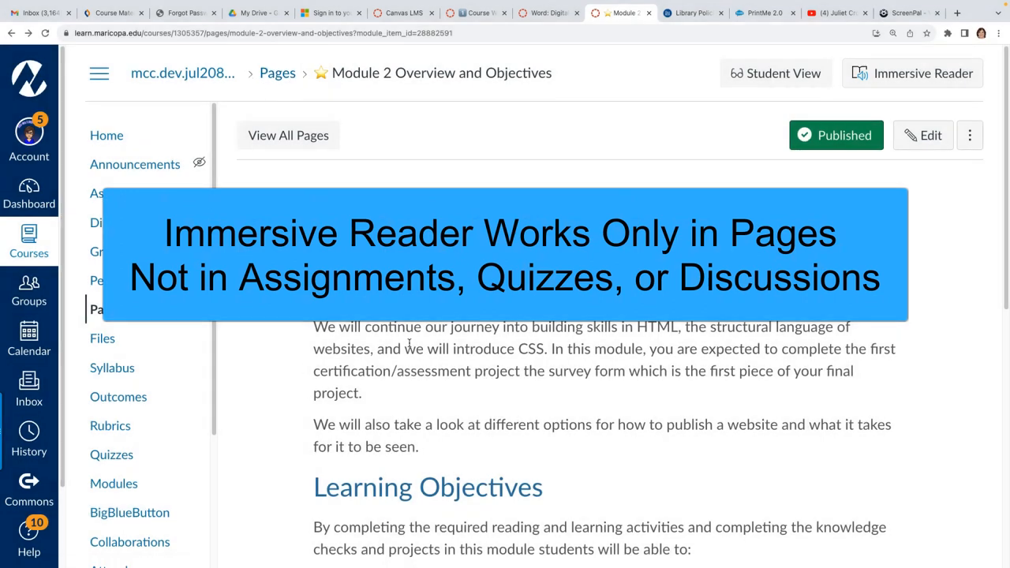